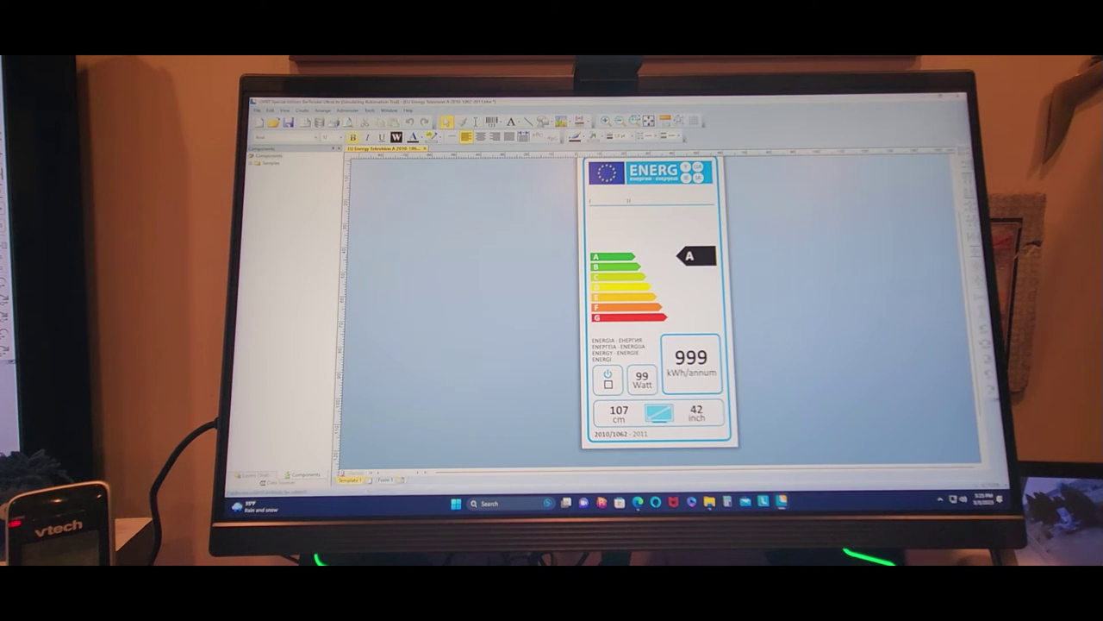
Replace the energy label with a blank card holding a barcode reading 12345678.
click(276, 110)
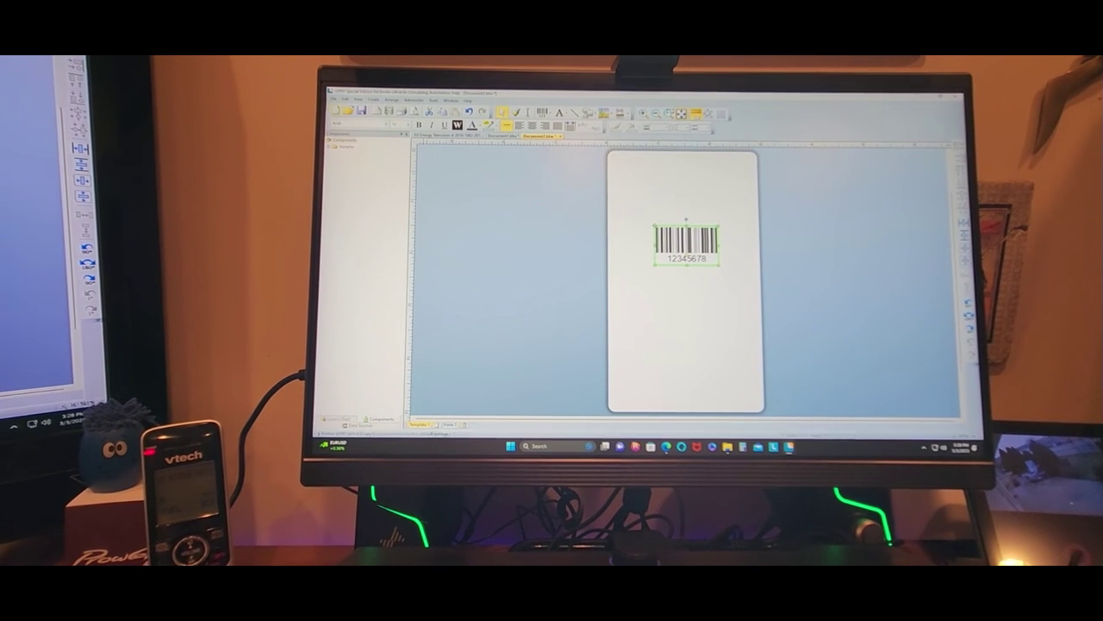
Rotate the 12345678 barcode 90 degrees, then bring up File > Print for a test print.
click(327, 104)
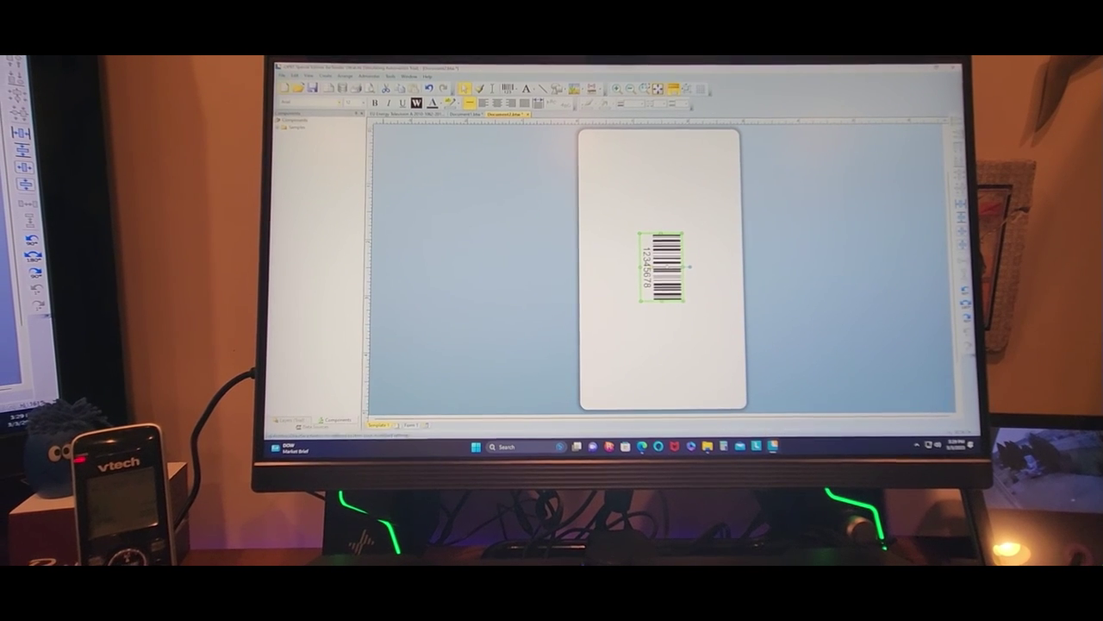
click(283, 76)
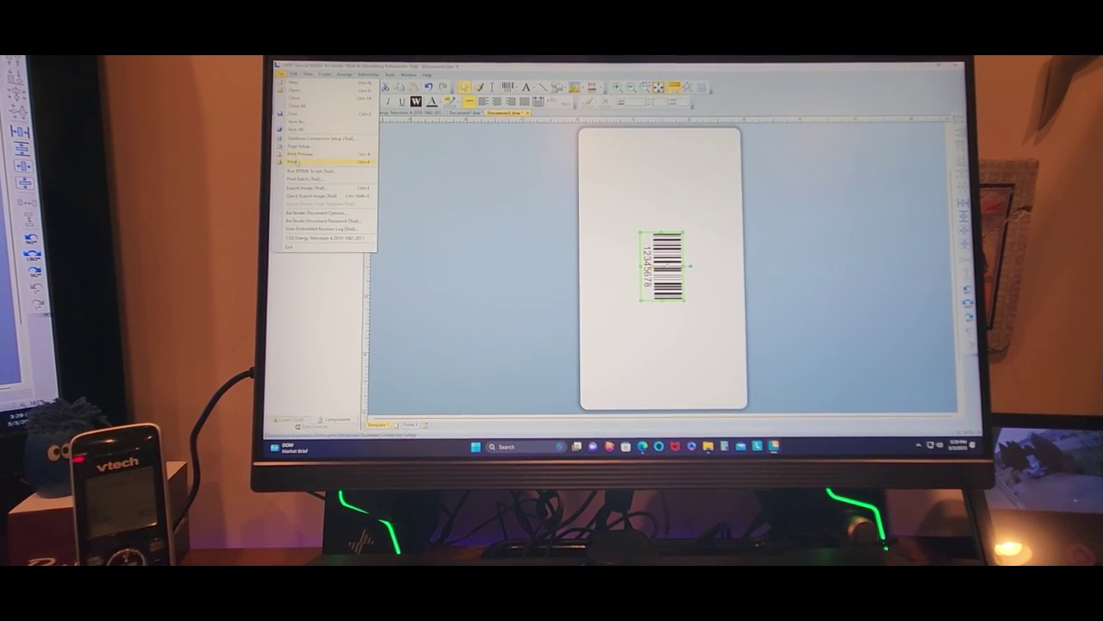
click(297, 162)
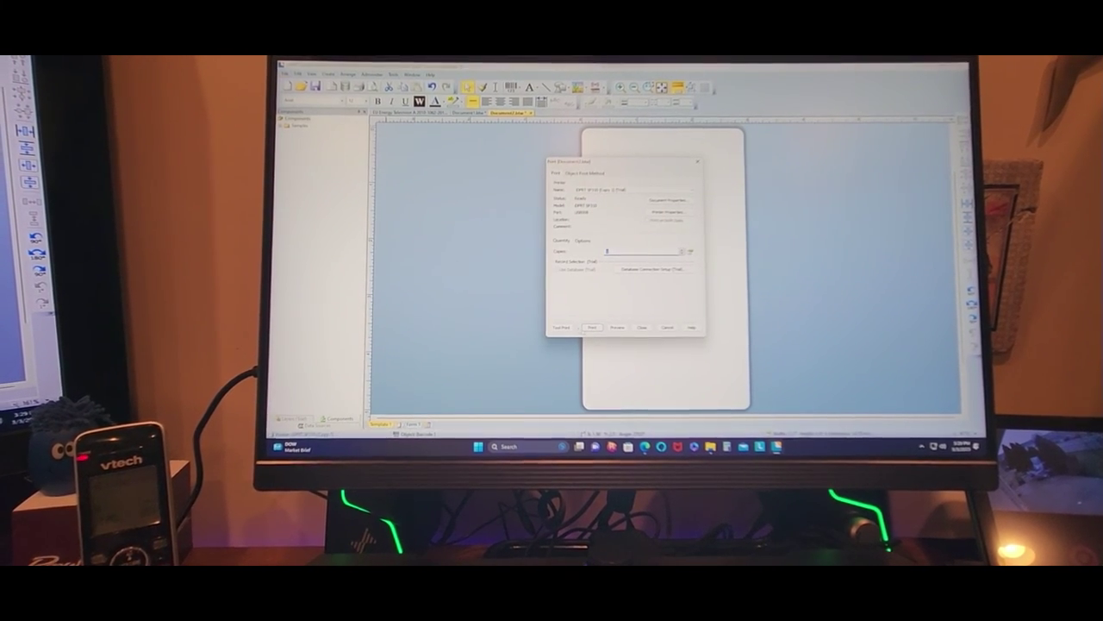